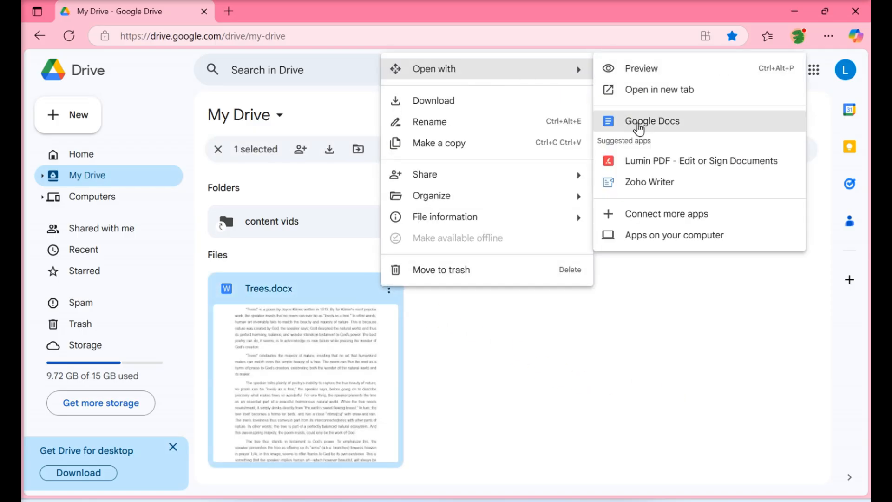
# Step: Open Trees.docx from Google Drive with Google Docs
pyautogui.click(652, 121)
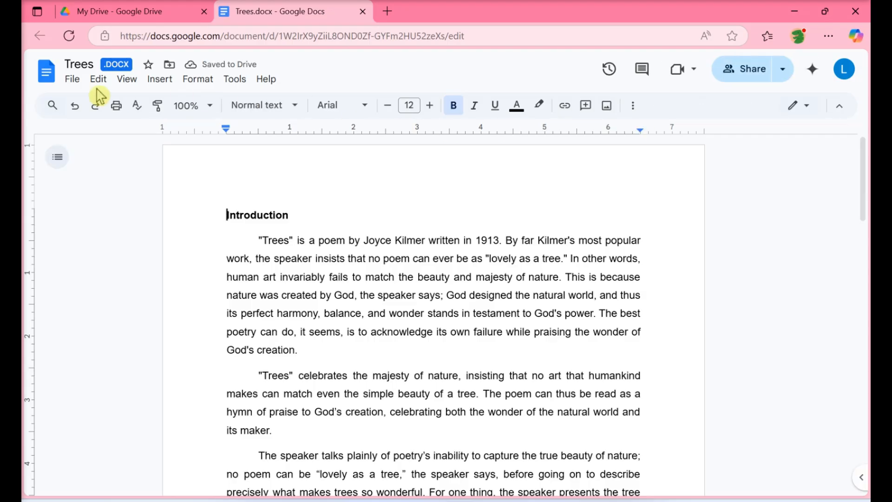
# Step: Show the Download format options for Trees from the File menu
pyautogui.click(72, 78)
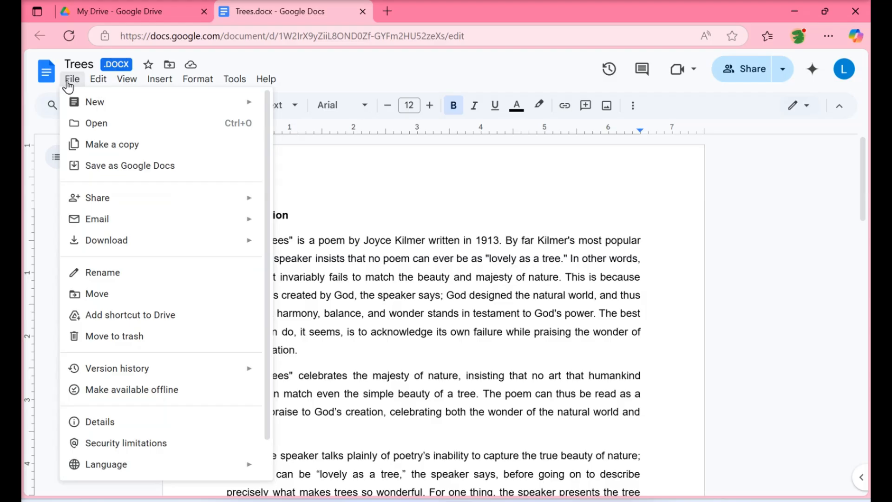
pyautogui.moveTo(86, 159)
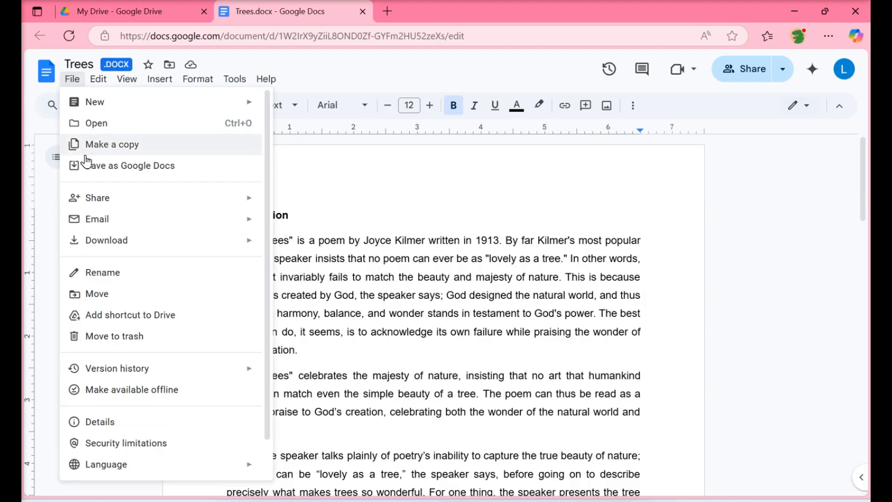
pyautogui.click(106, 240)
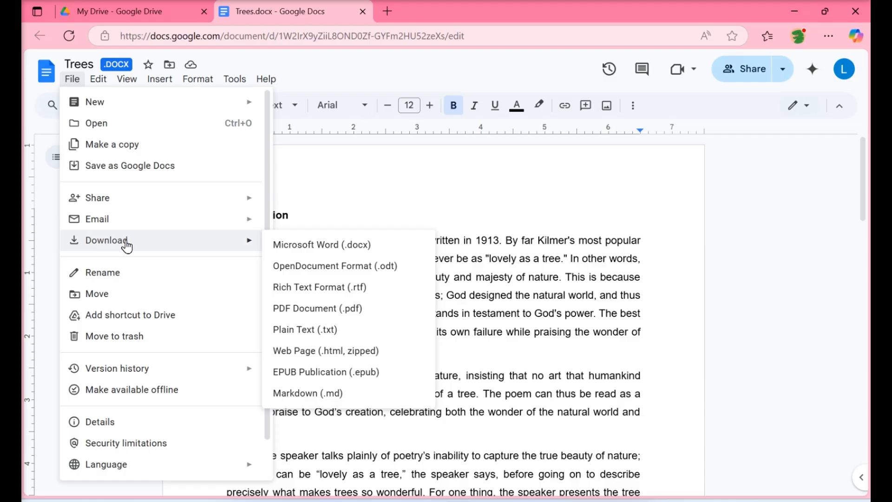
pyautogui.moveTo(302, 245)
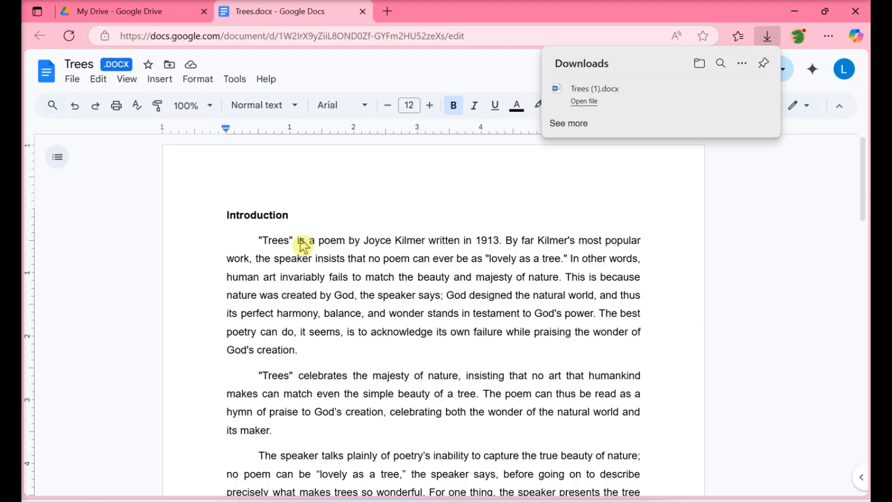
pyautogui.moveTo(321, 241)
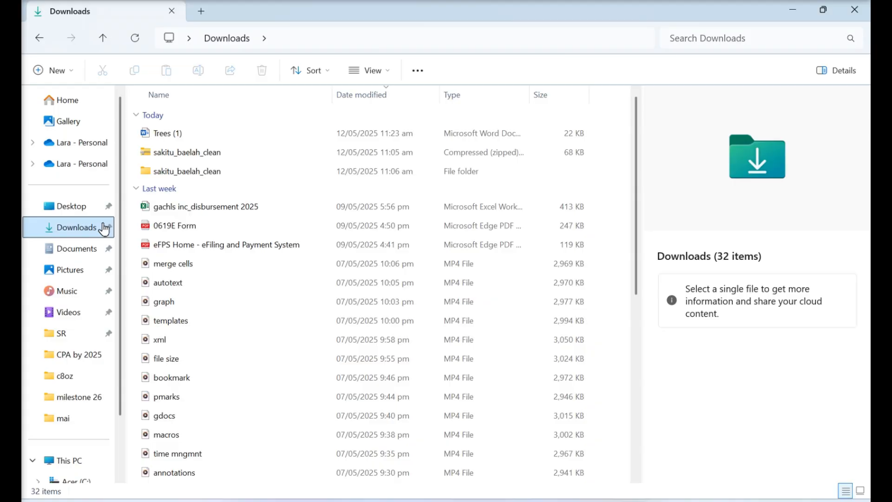
# Step: Go to the Downloads folder to find the Trees (1) Word copy
pyautogui.click(164, 133)
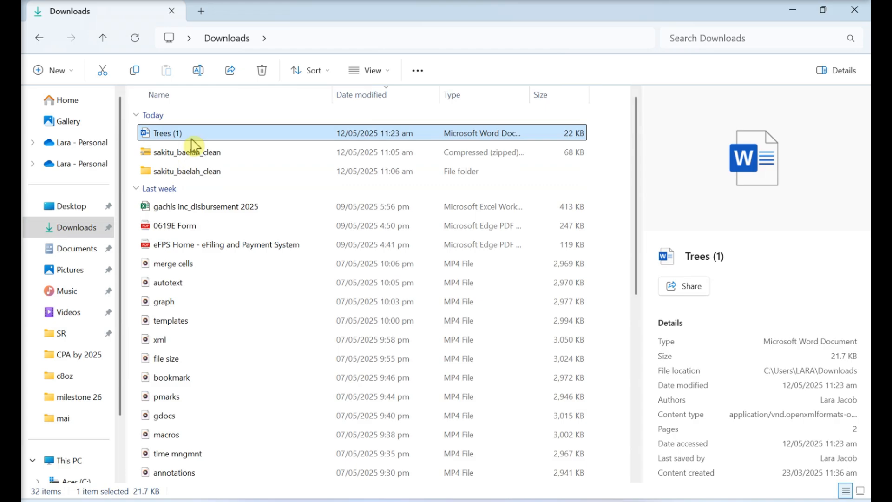
# Step: Open Trees (1) in Microsoft Word via Open with
pyautogui.rightClick(163, 133)
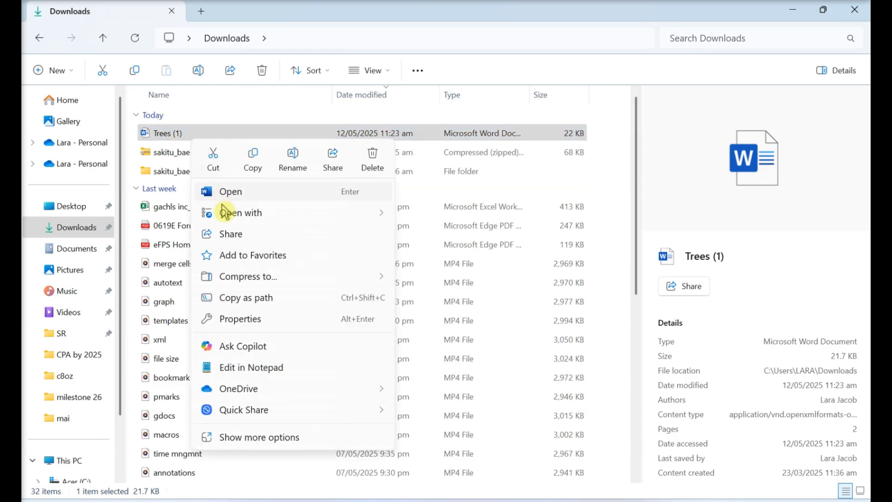
pyautogui.click(240, 212)
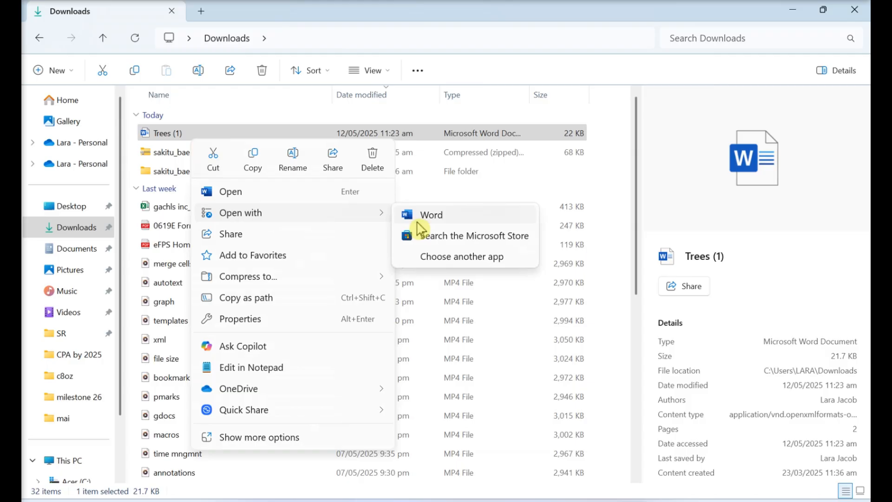
pyautogui.click(431, 215)
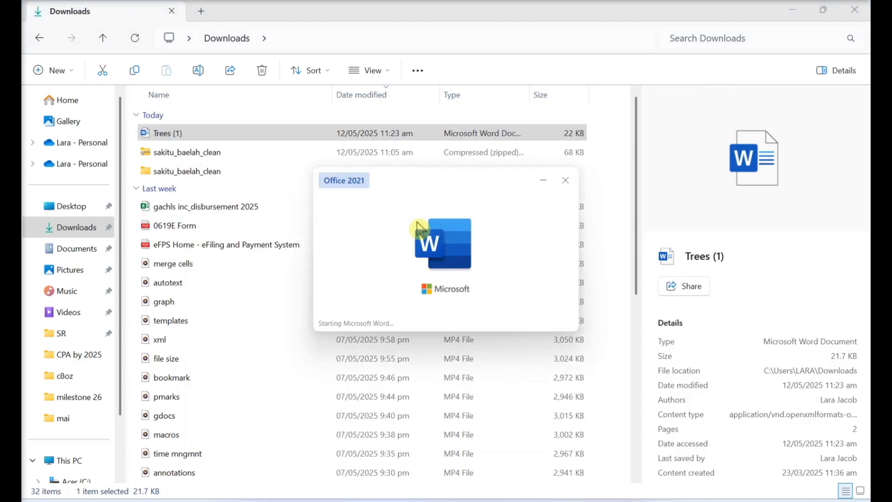